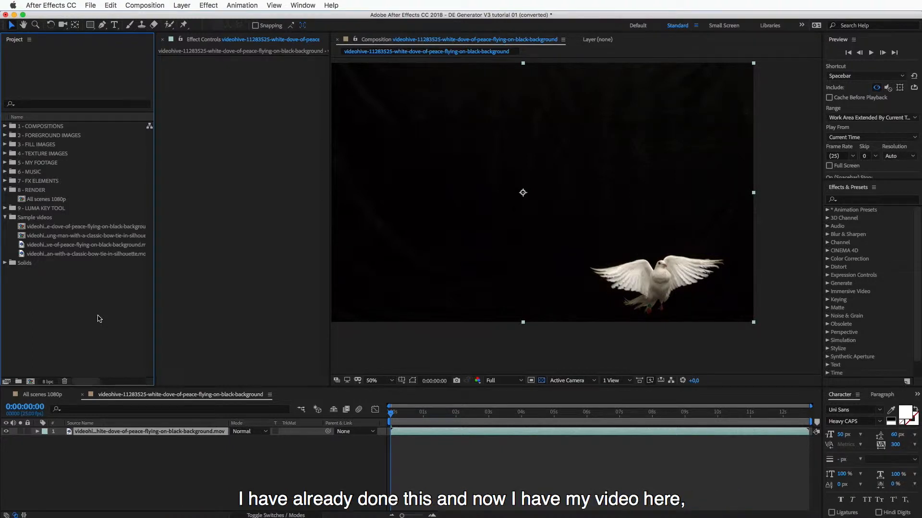
mouse_move(143, 400)
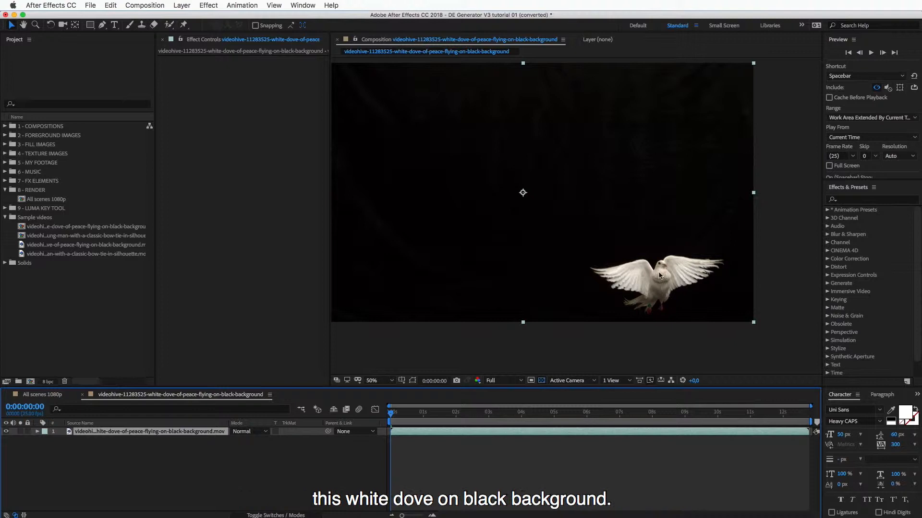
mouse_move(675, 315)
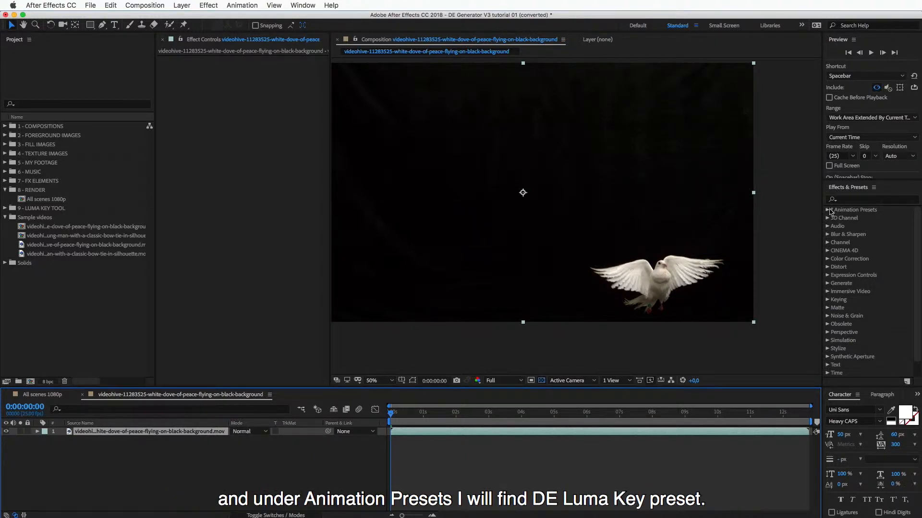
Step: Apply the DE Luma Key animation preset to the selected white dove layer
click(828, 210)
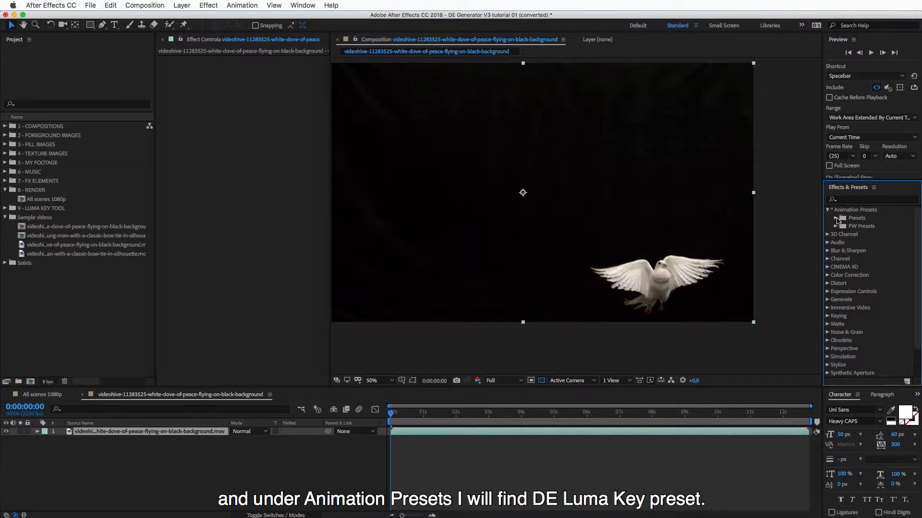
click(838, 218)
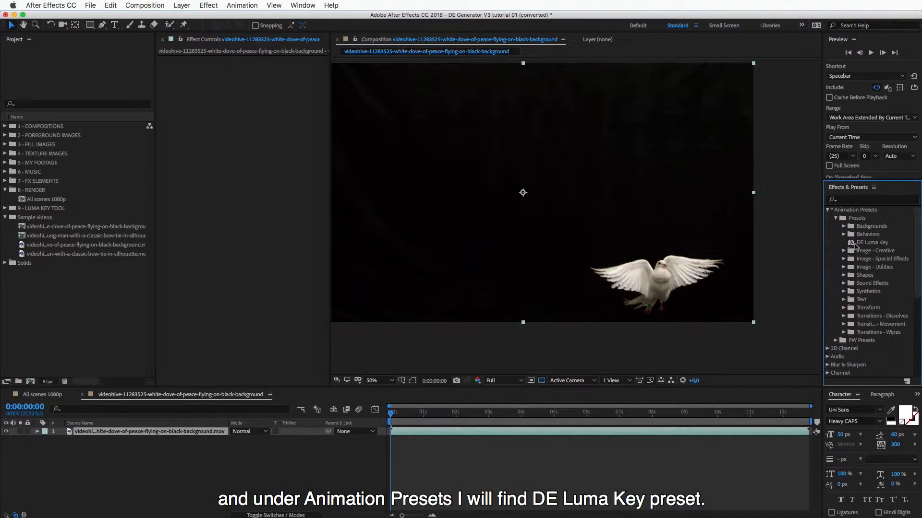
click(872, 242)
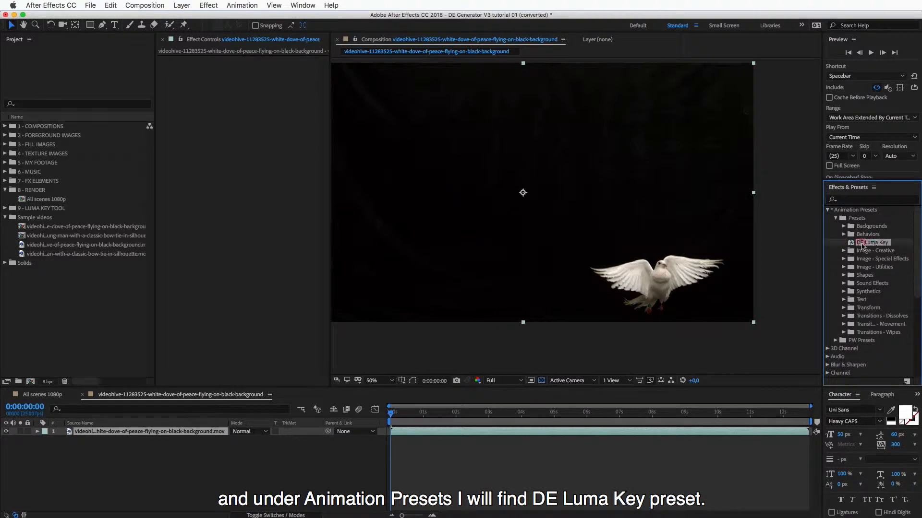
double_click(873, 242)
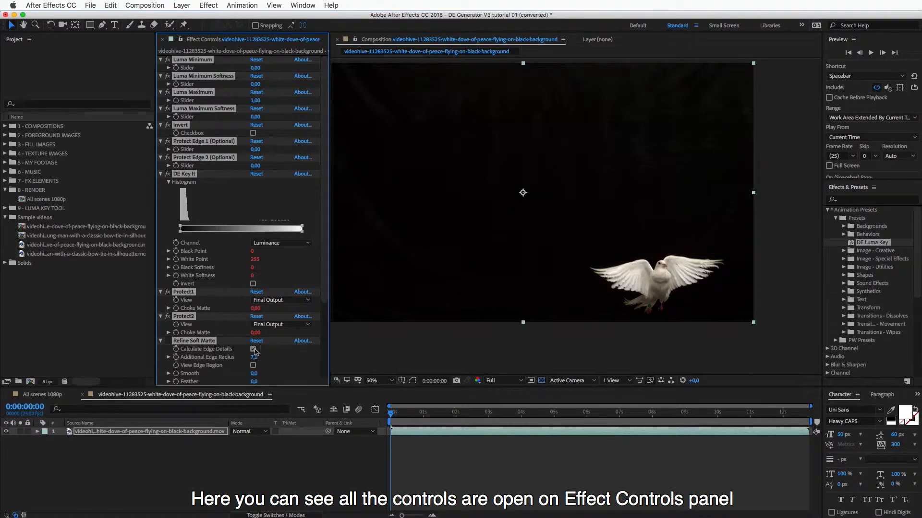
Step: Show Effect Controls and collapse the Refine Soft Matte and Protect groups, leaving DE Key It expanded
click(252, 348)
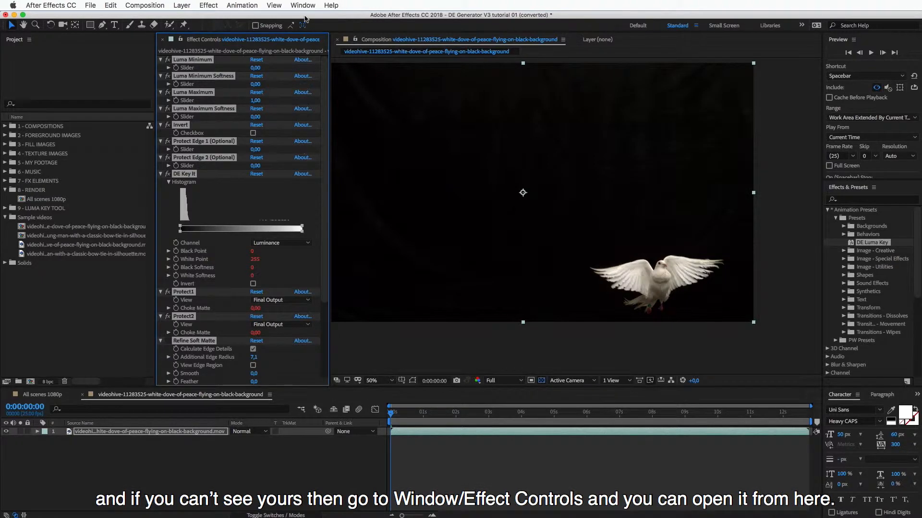
click(302, 5)
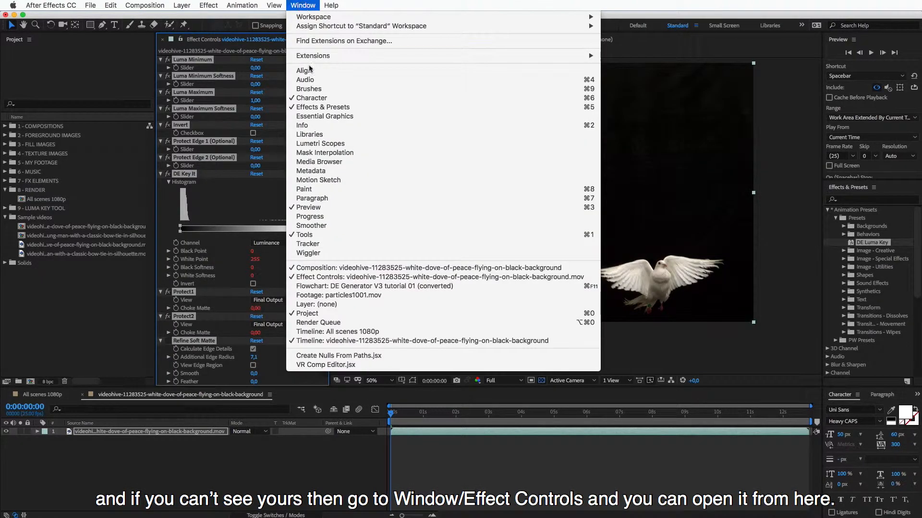
mouse_move(438, 276)
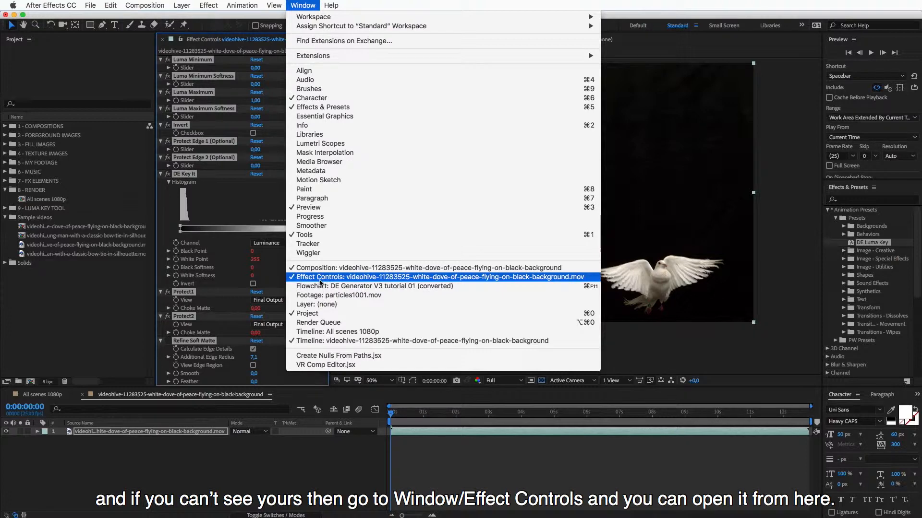
click(440, 277)
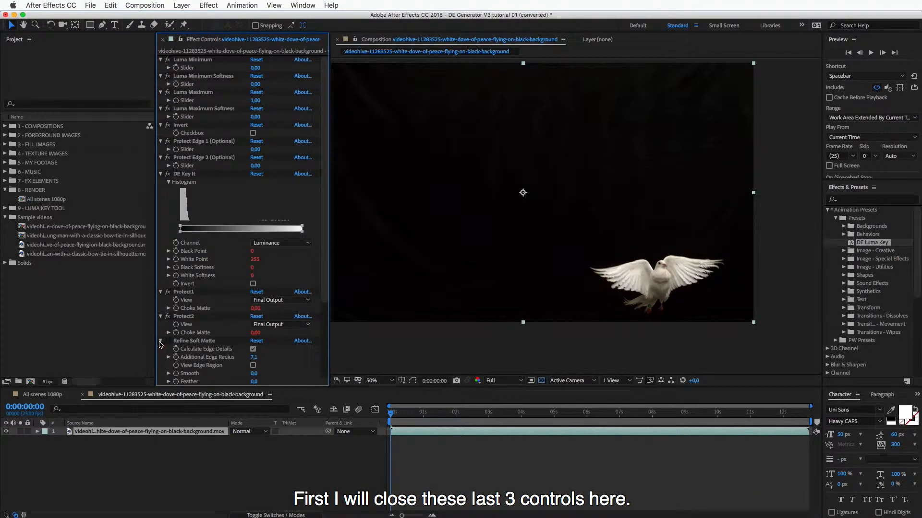
click(161, 340)
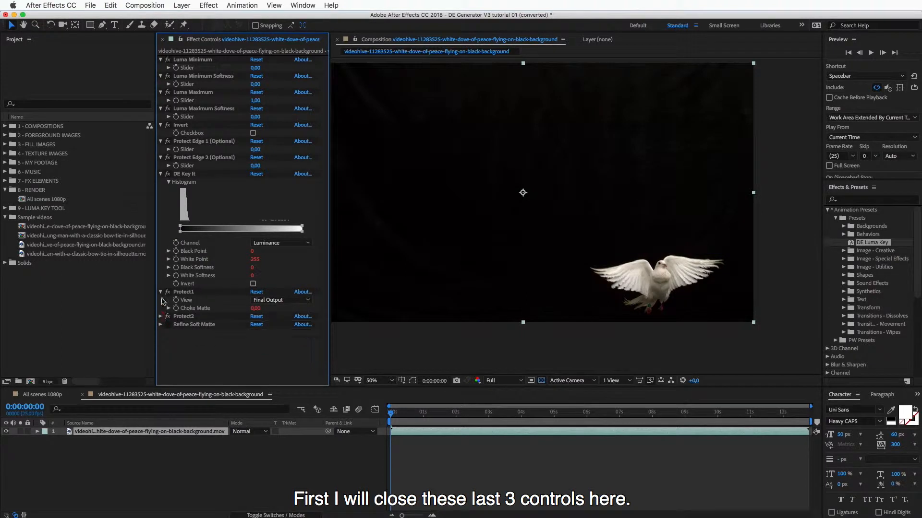
click(161, 292)
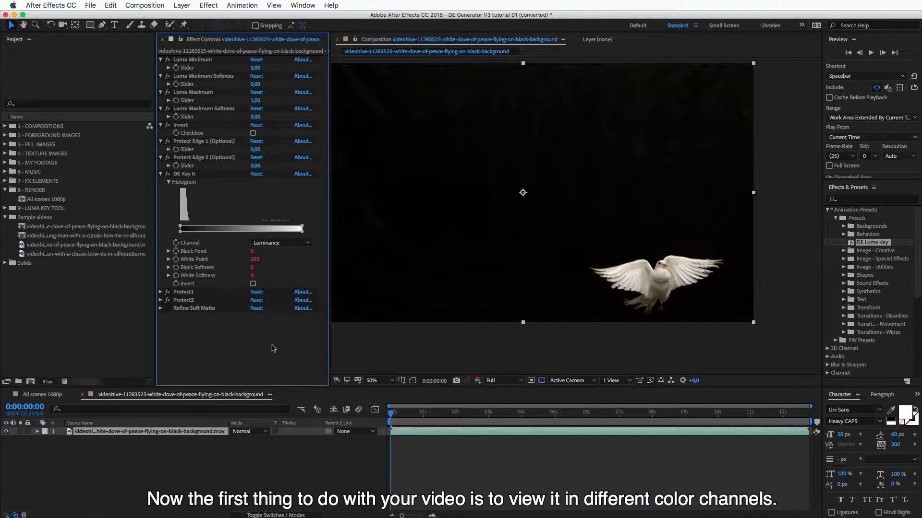
mouse_move(403, 341)
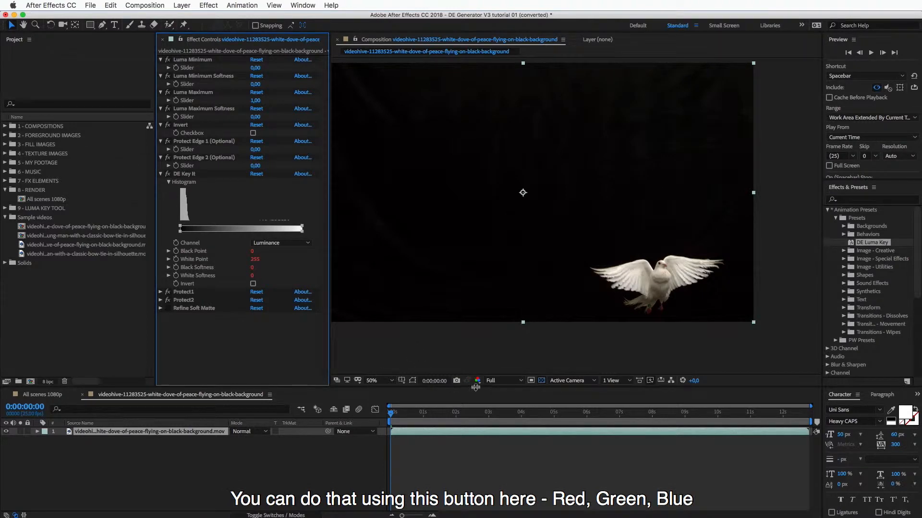
click(477, 380)
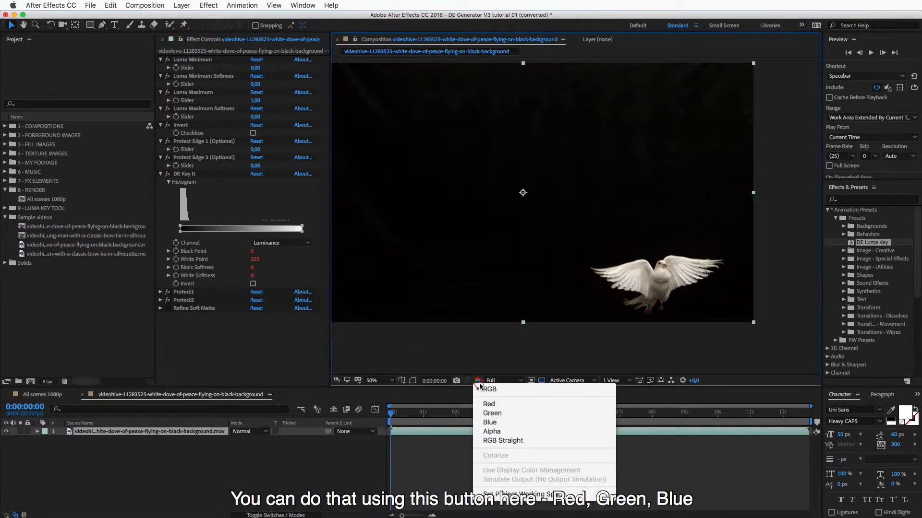
mouse_move(489, 422)
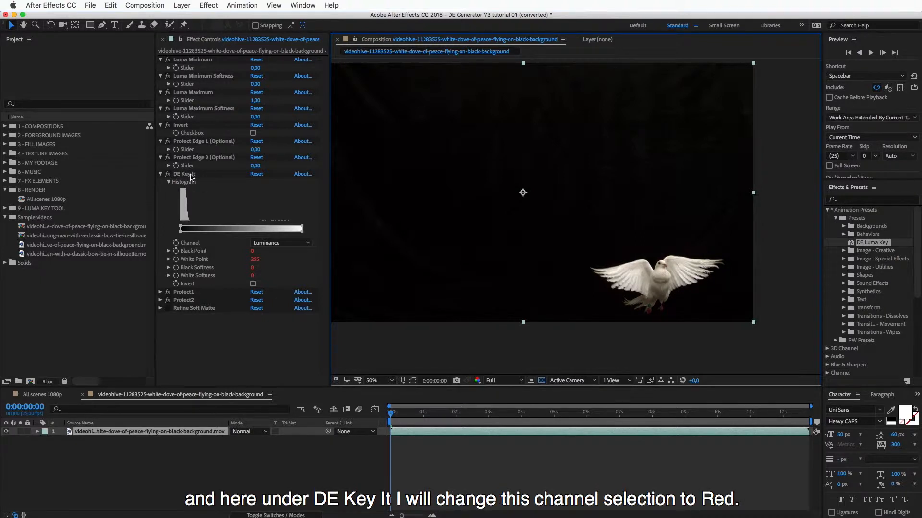
Step: Choose a different keying channel in the DE Key It Channel dropdown
click(184, 174)
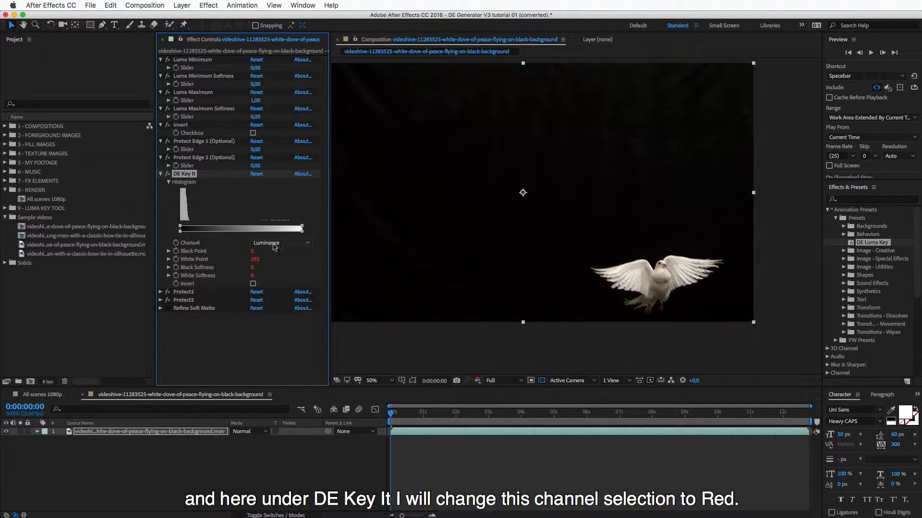
mouse_move(297, 245)
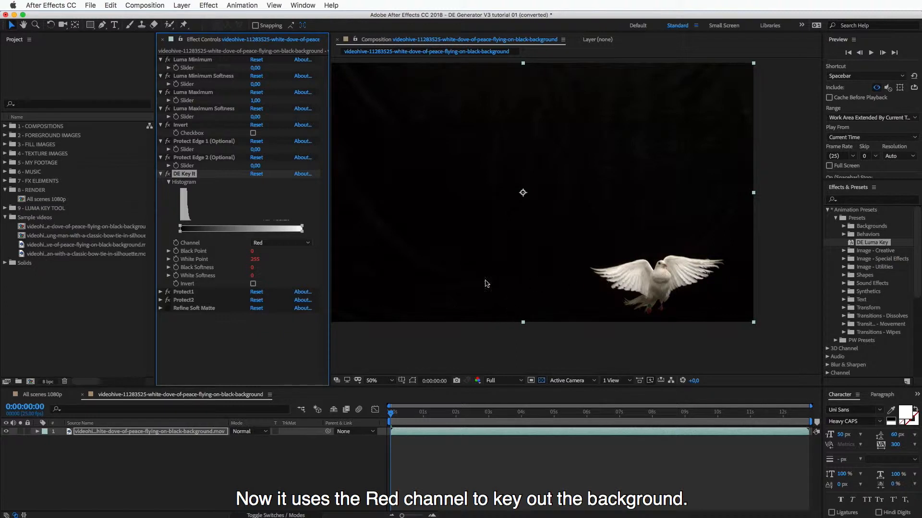
mouse_move(517, 215)
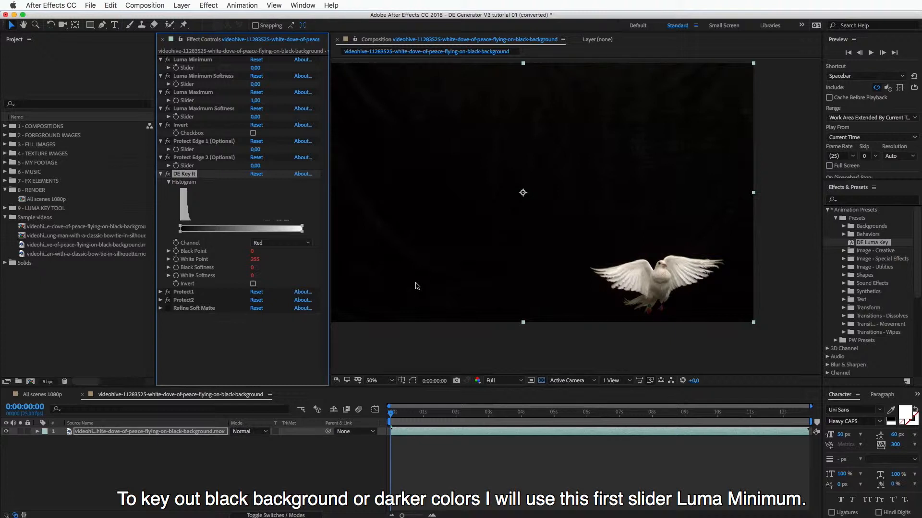
mouse_move(421, 279)
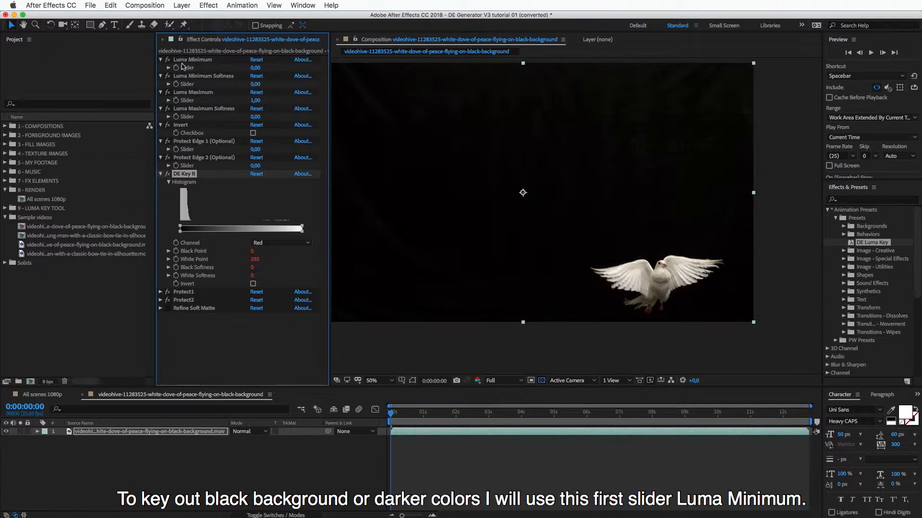
Step: Raise DE Key It Luma Minimum to 0.10 so the black background keys out
click(192, 59)
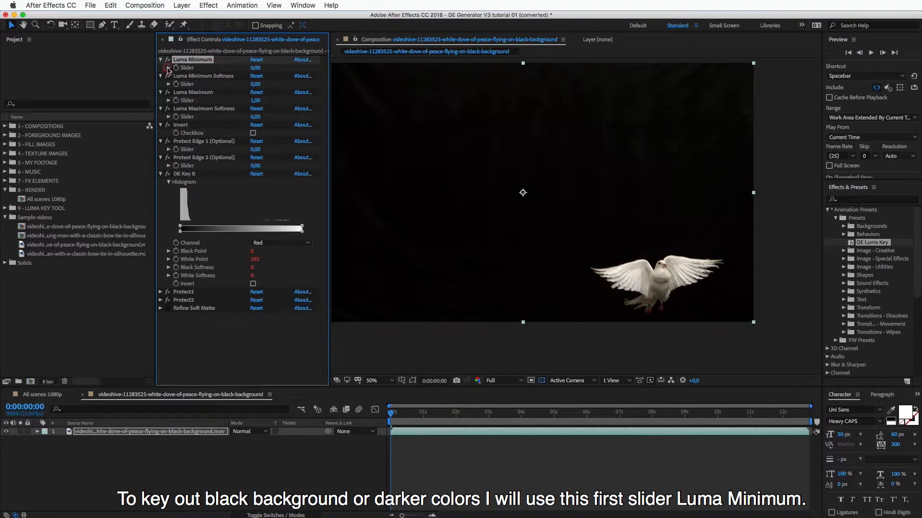
click(161, 60)
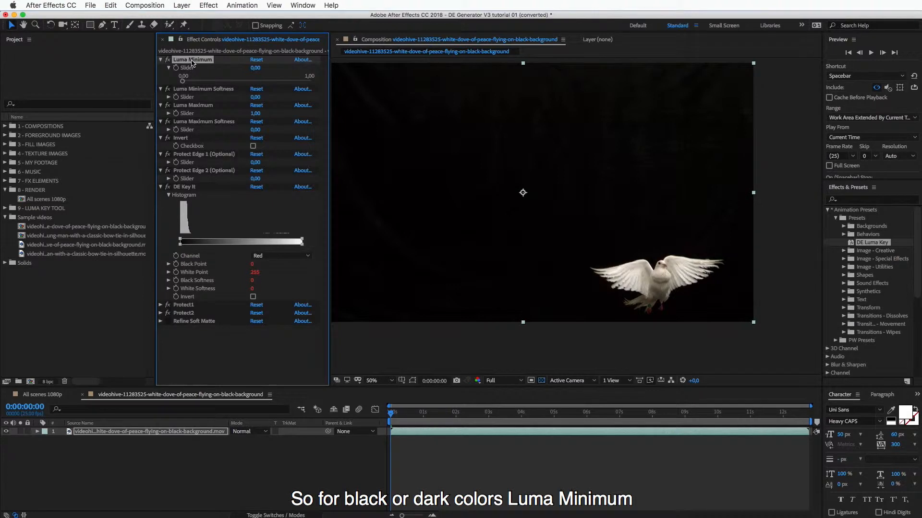
mouse_move(204, 105)
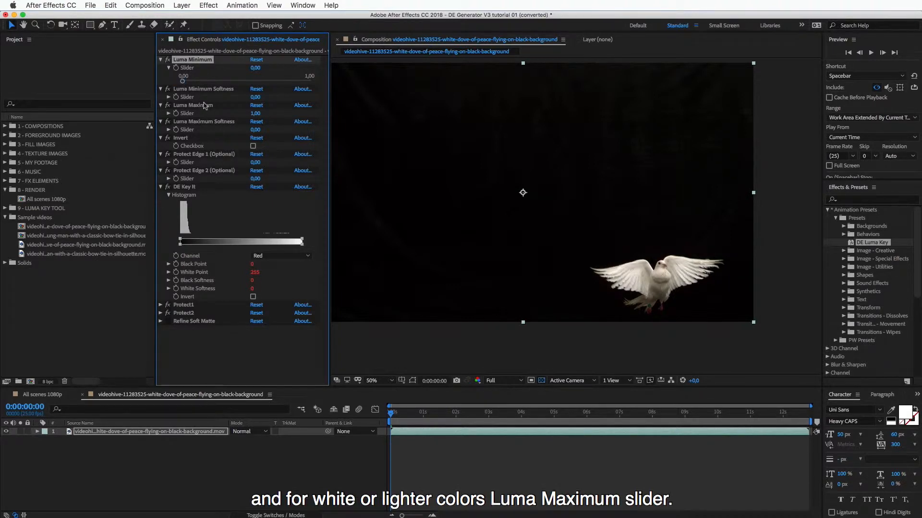
mouse_move(190, 110)
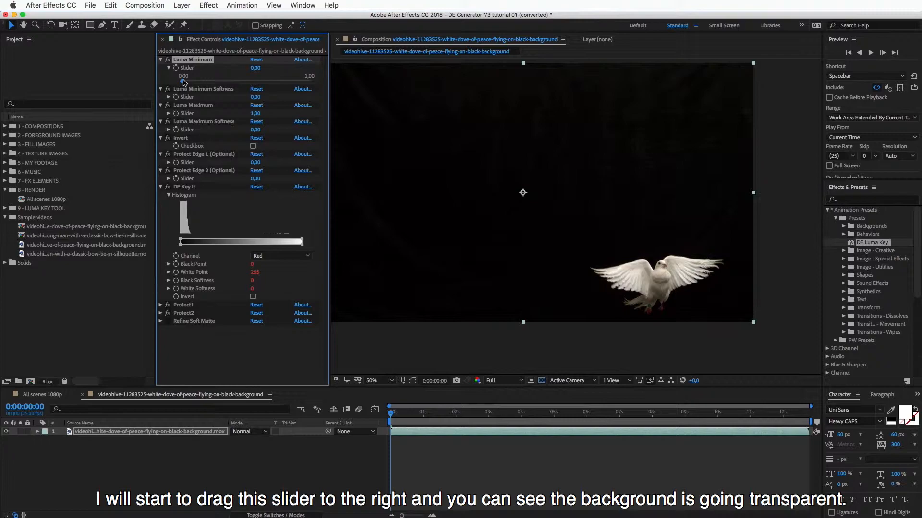
drag(183, 75, 200, 75)
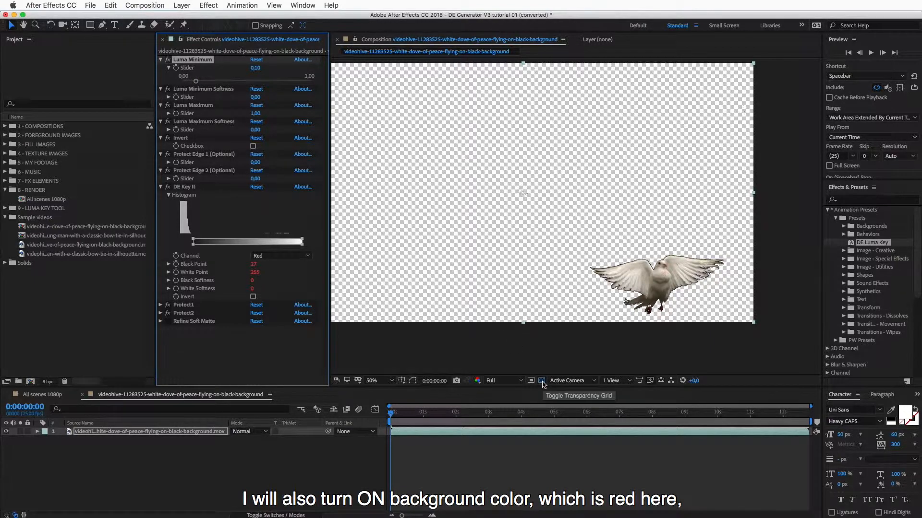
Step: Reveal the red background behind the keyed dove and view the preview at 100 percent
click(540, 381)
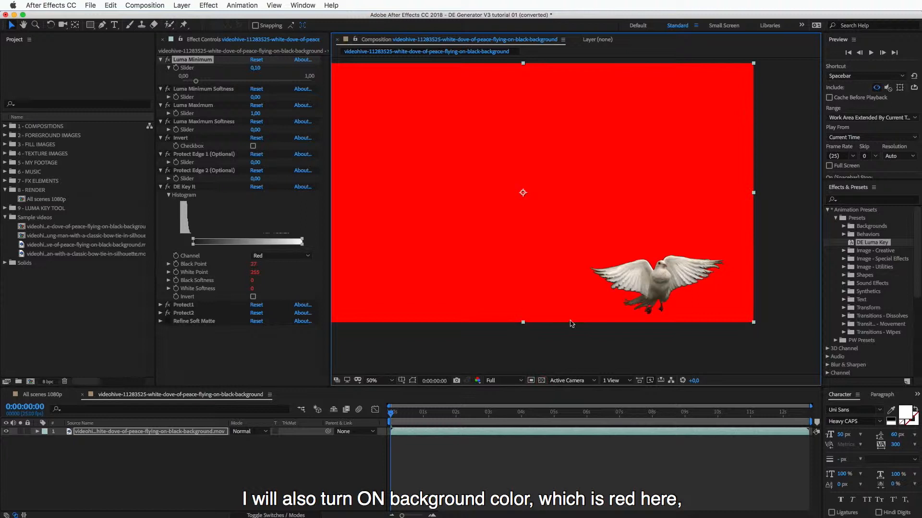
mouse_move(675, 329)
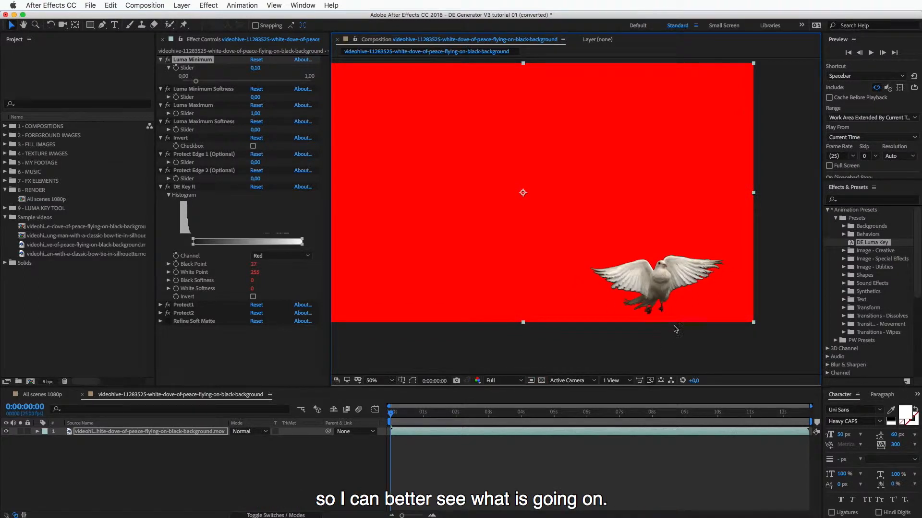
click(371, 380)
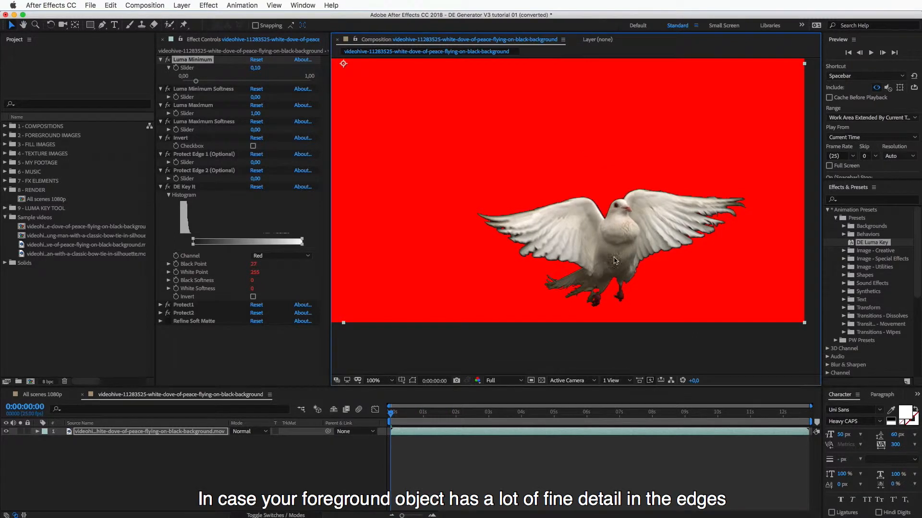
mouse_move(593, 270)
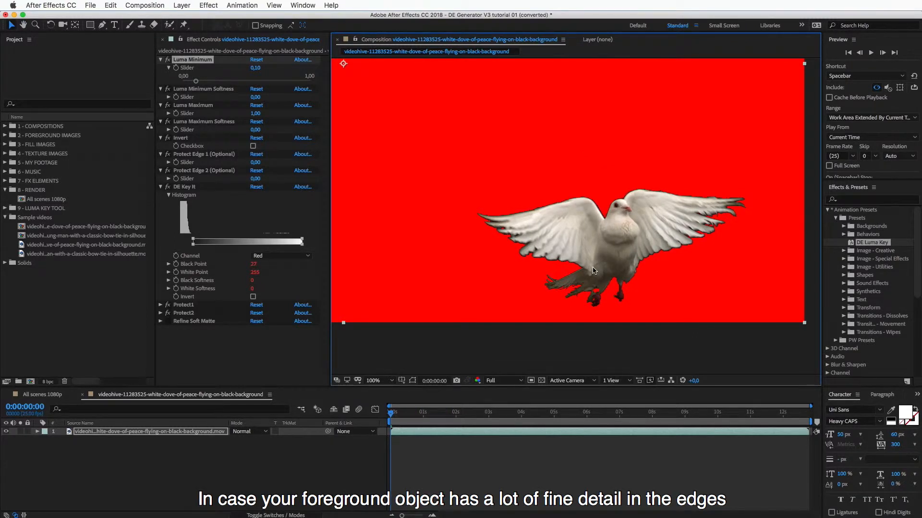
mouse_move(496, 238)
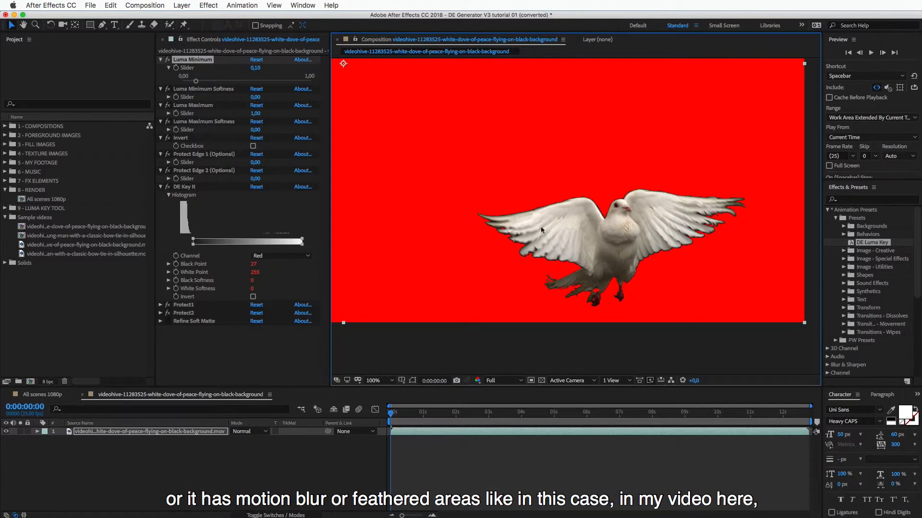
mouse_move(623, 222)
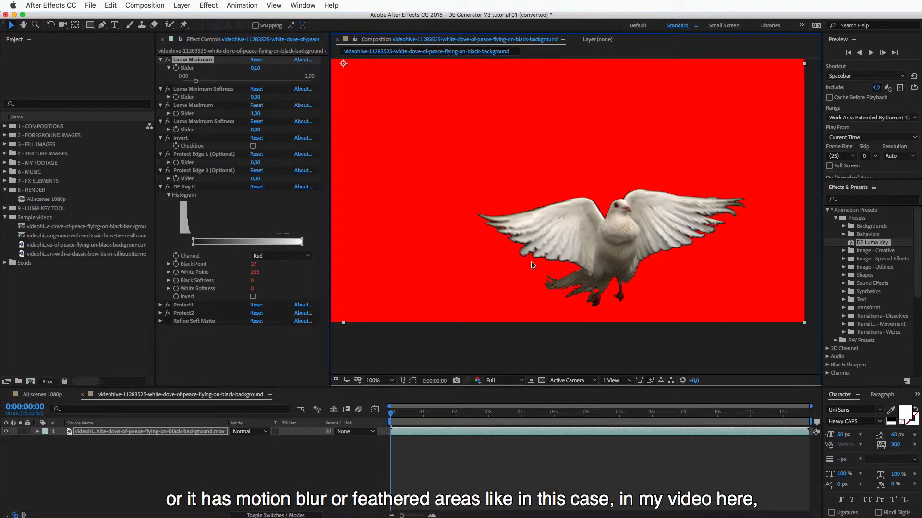
mouse_move(410, 299)
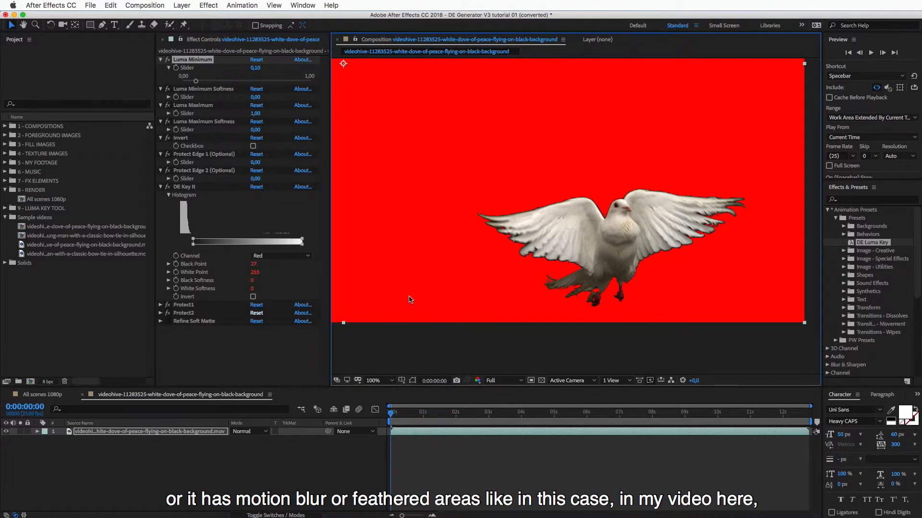
mouse_move(615, 253)
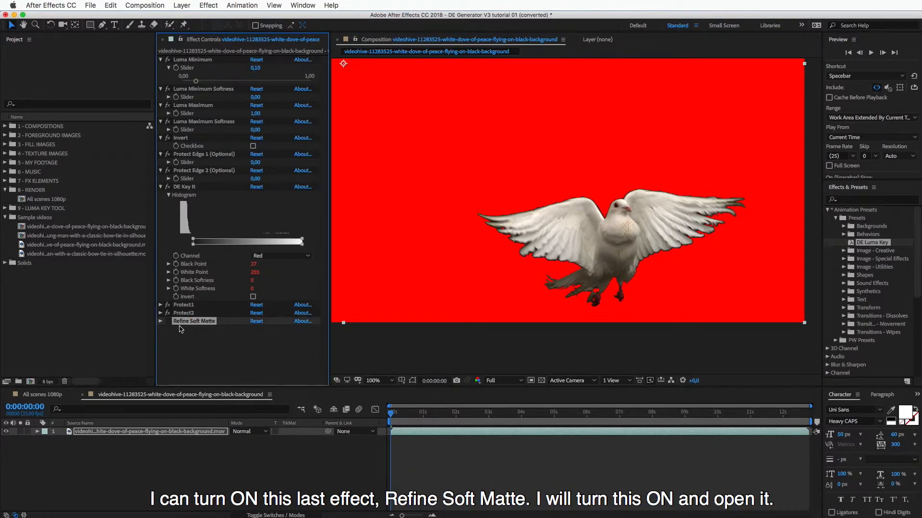
Step: Switch on Refine Soft Matte for the dove and expand its settings
click(168, 321)
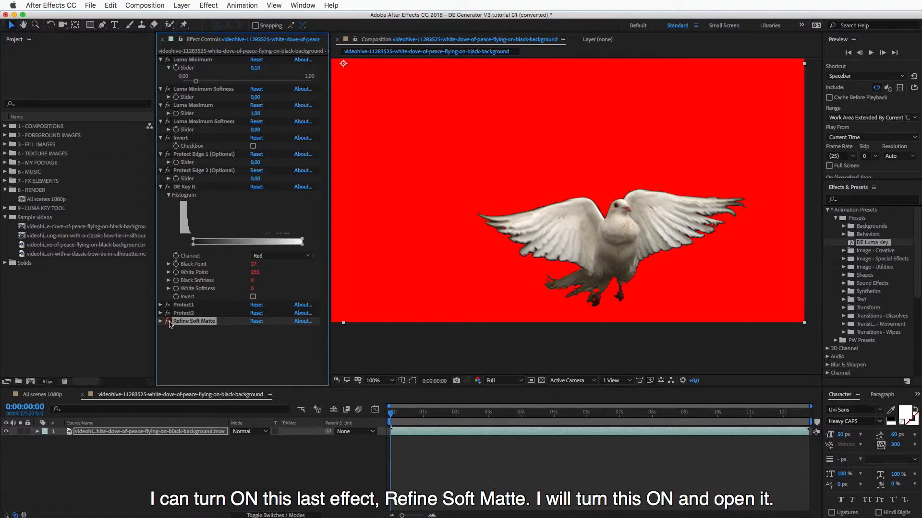
click(167, 320)
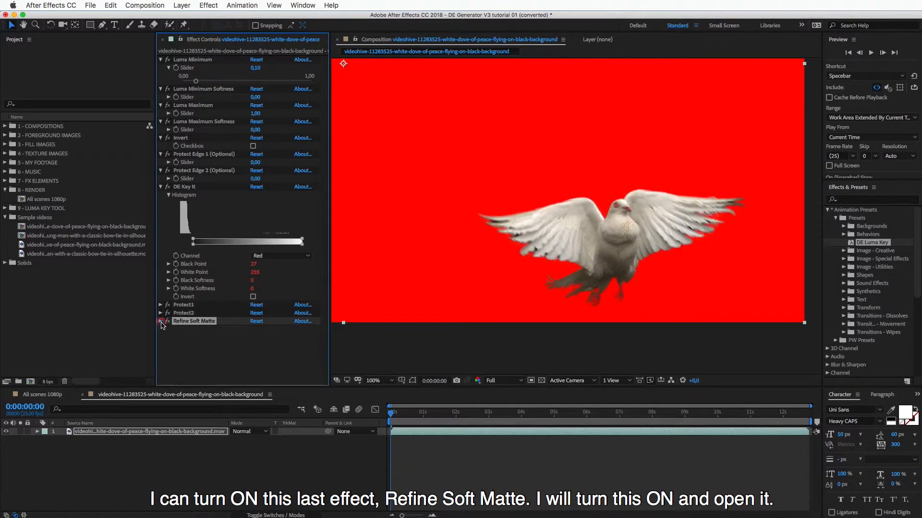
click(161, 322)
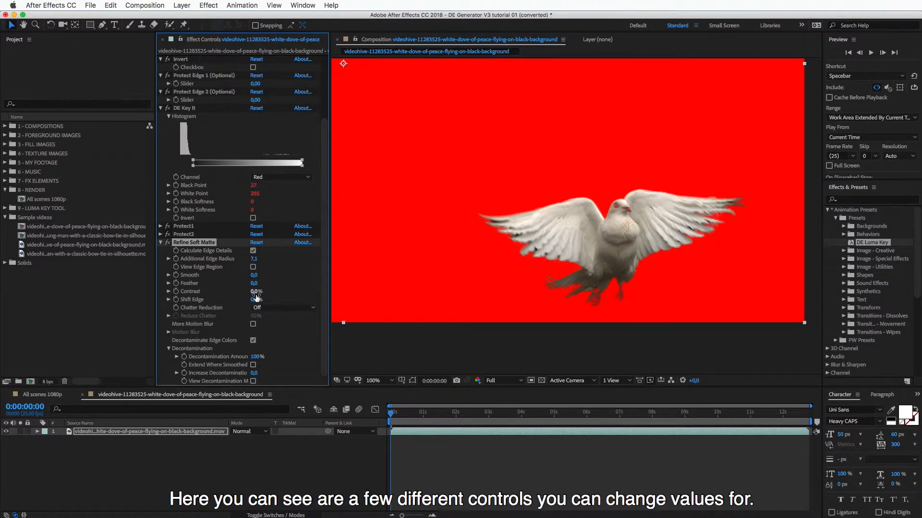
mouse_move(255, 300)
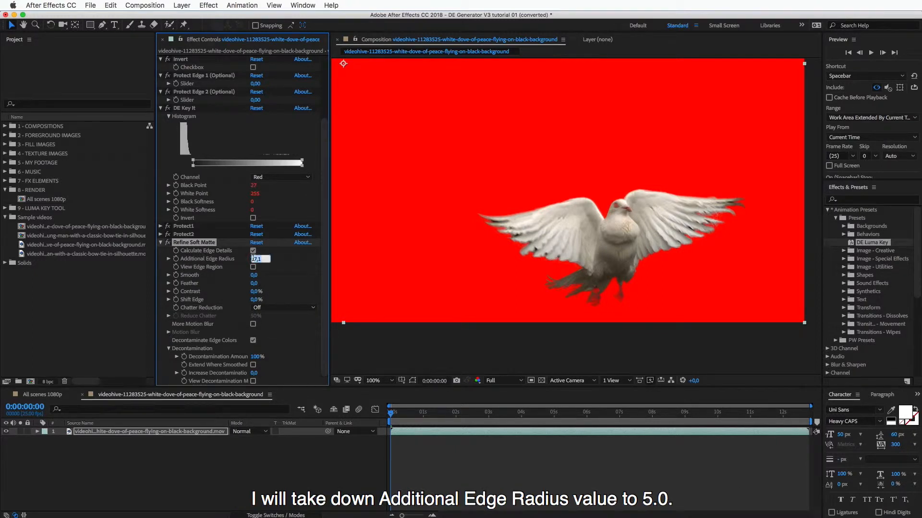
Step: Set Refine Soft Matte's Additional Edge Radius to 5.0
text(5,0)
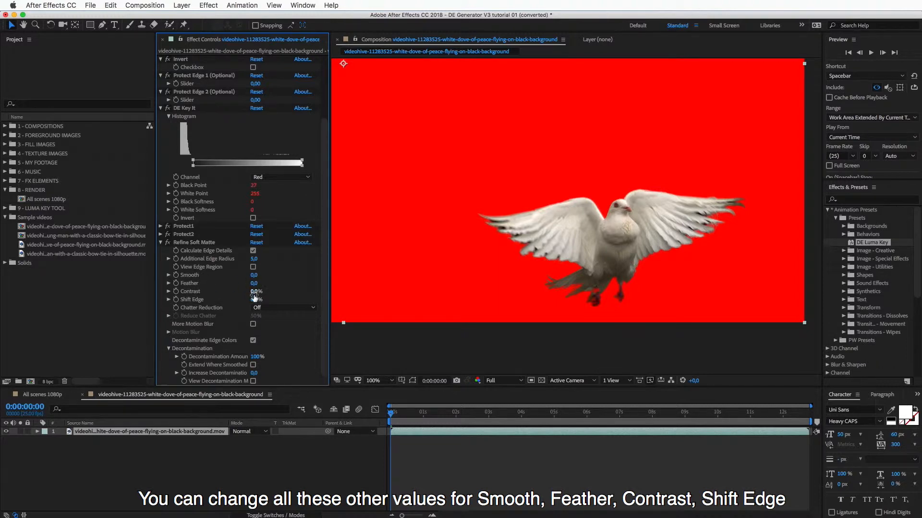
mouse_move(193, 285)
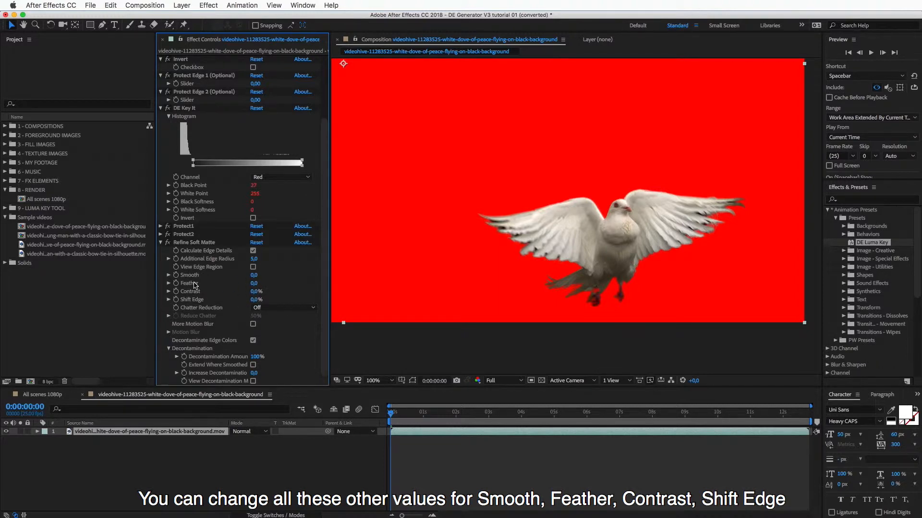
mouse_move(181, 304)
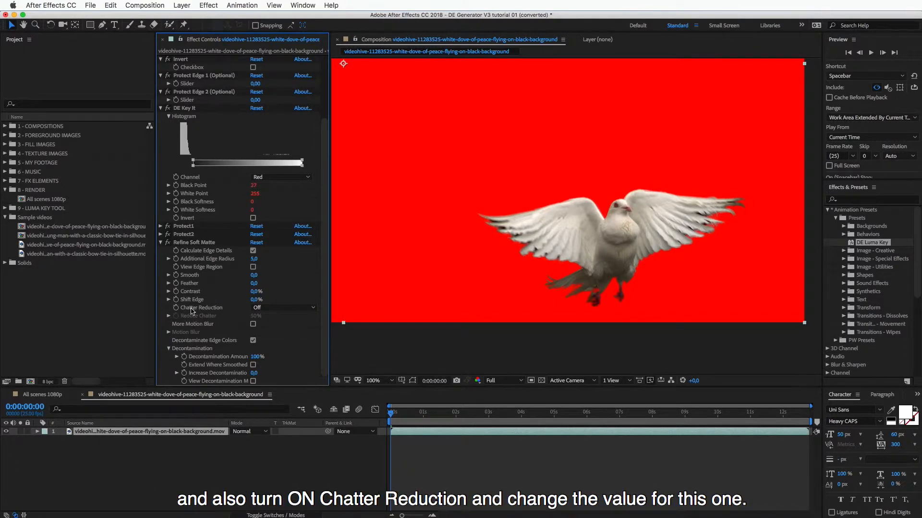
mouse_move(226, 320)
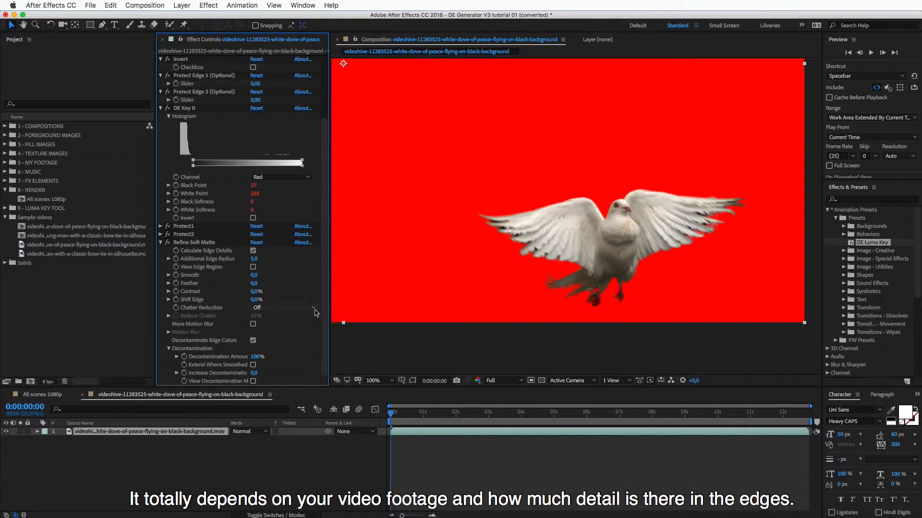
mouse_move(355, 315)
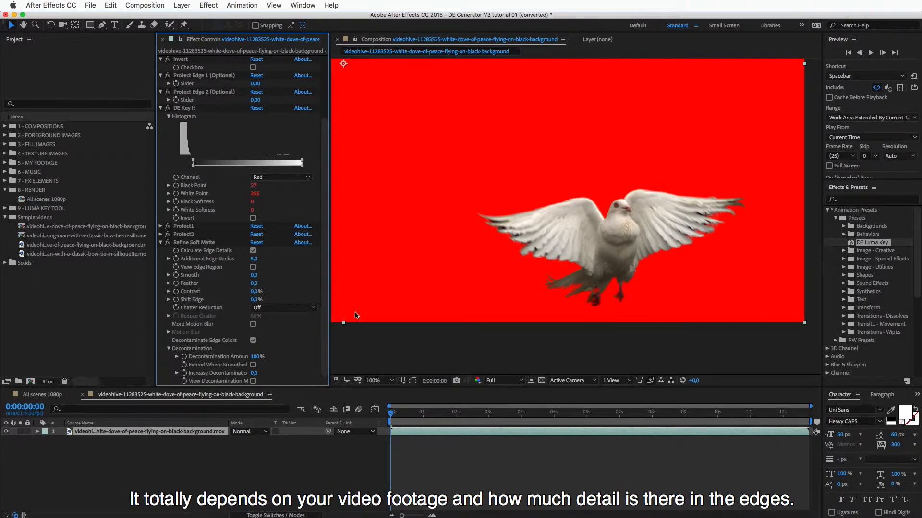
mouse_move(365, 321)
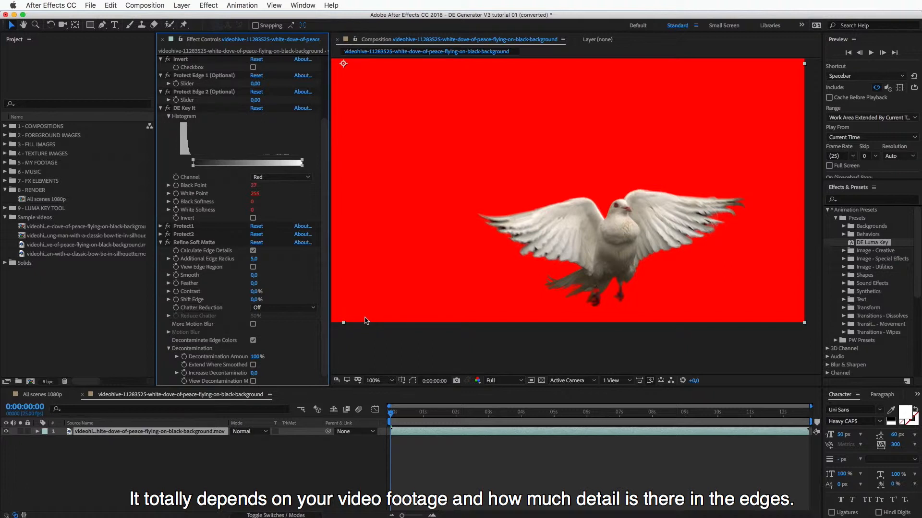
mouse_move(618, 306)
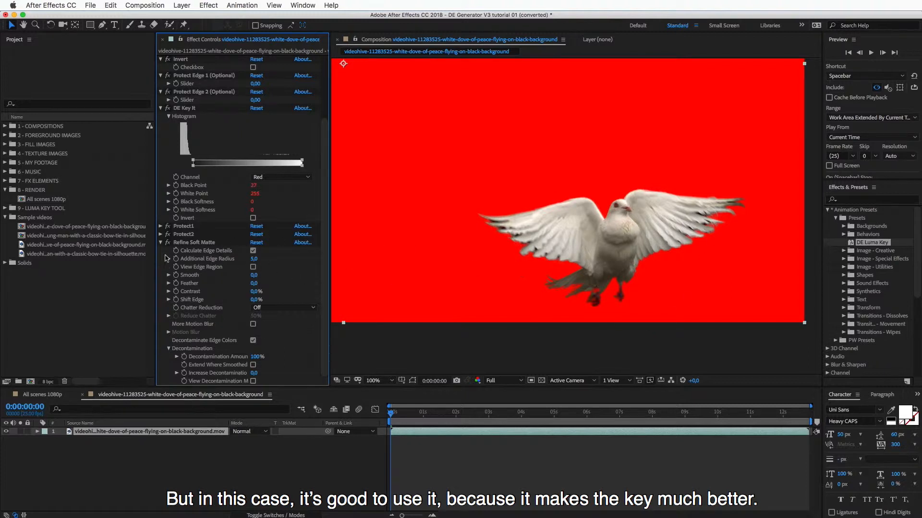
mouse_move(622, 272)
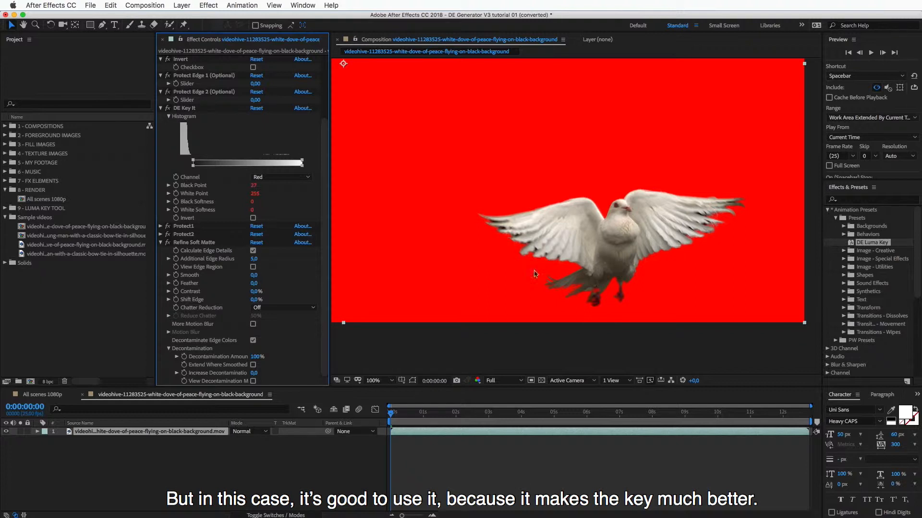
mouse_move(547, 261)
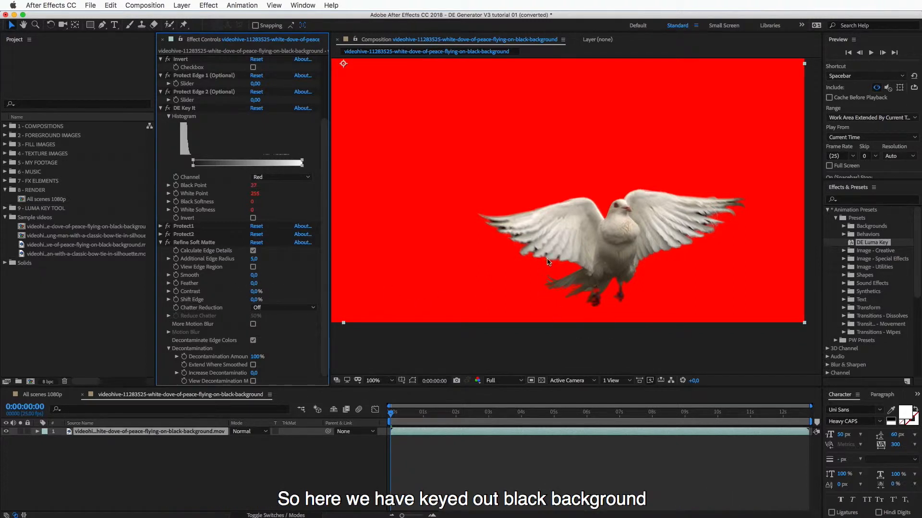
mouse_move(534, 322)
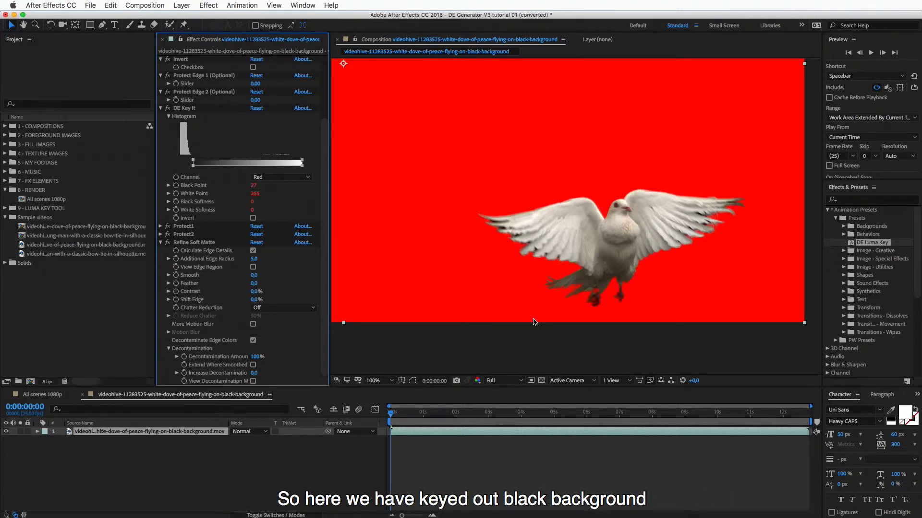
mouse_move(627, 258)
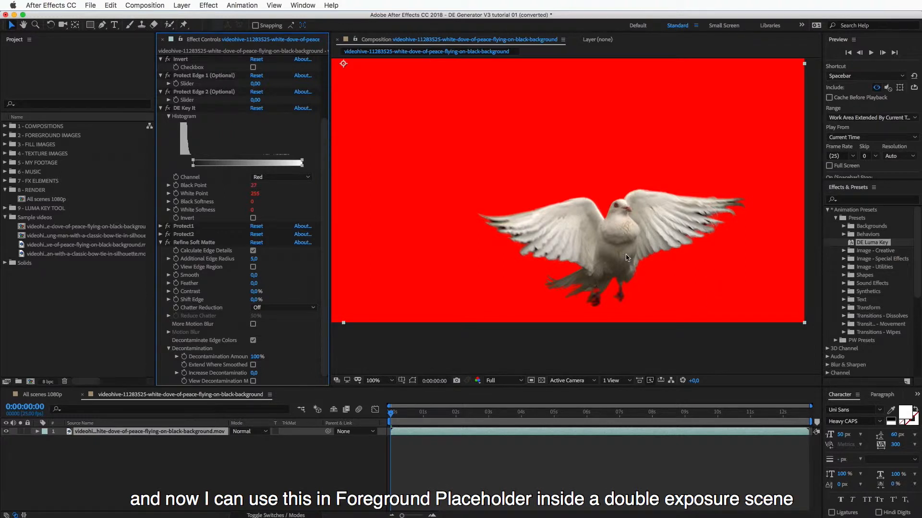
mouse_move(598, 263)
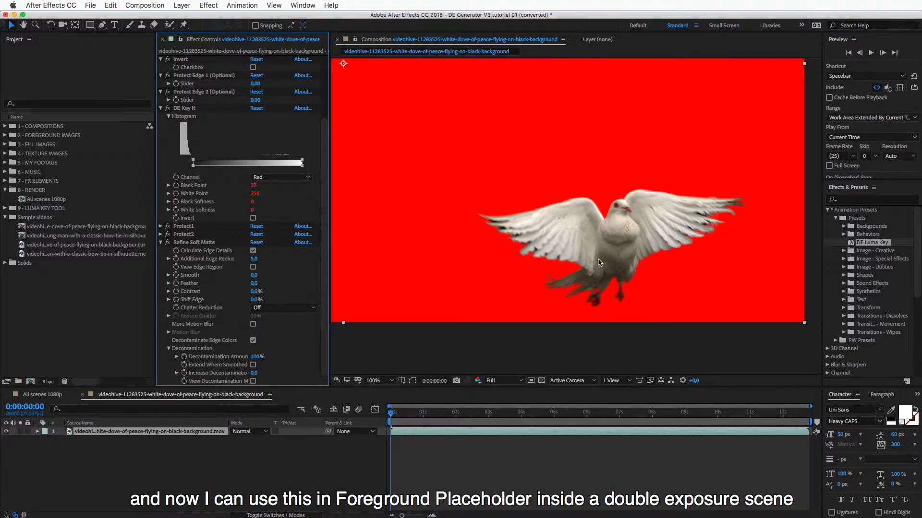
mouse_move(575, 278)
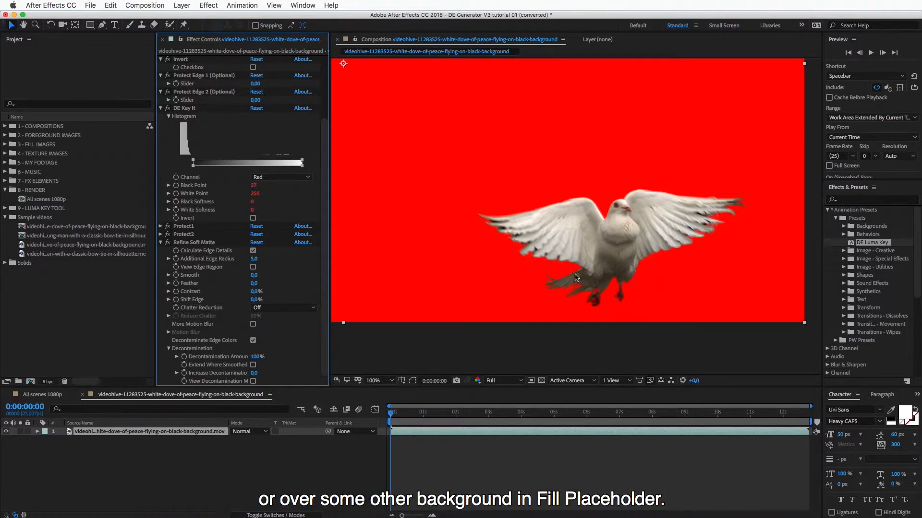
mouse_move(559, 271)
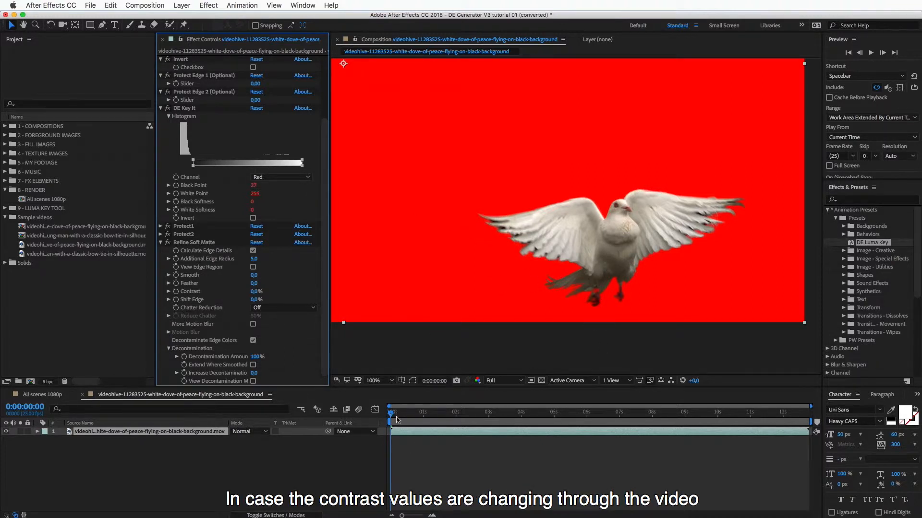
mouse_move(286, 311)
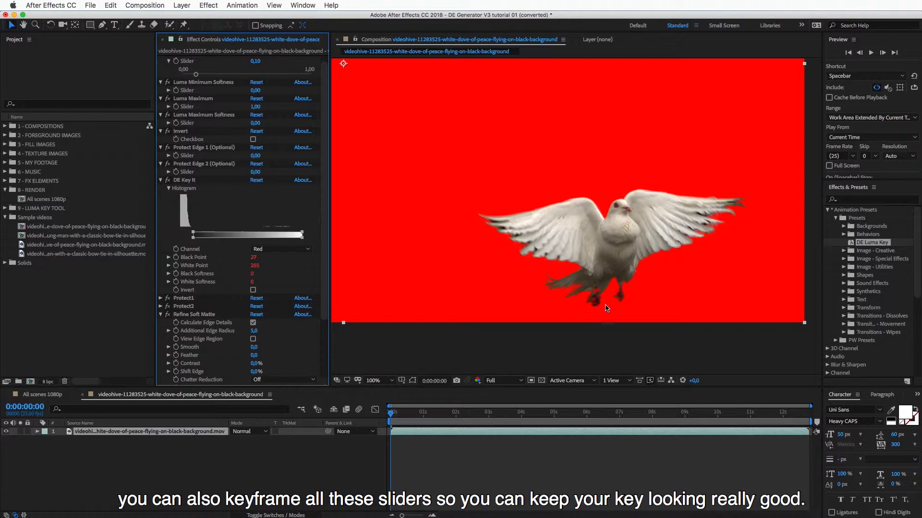
mouse_move(611, 308)
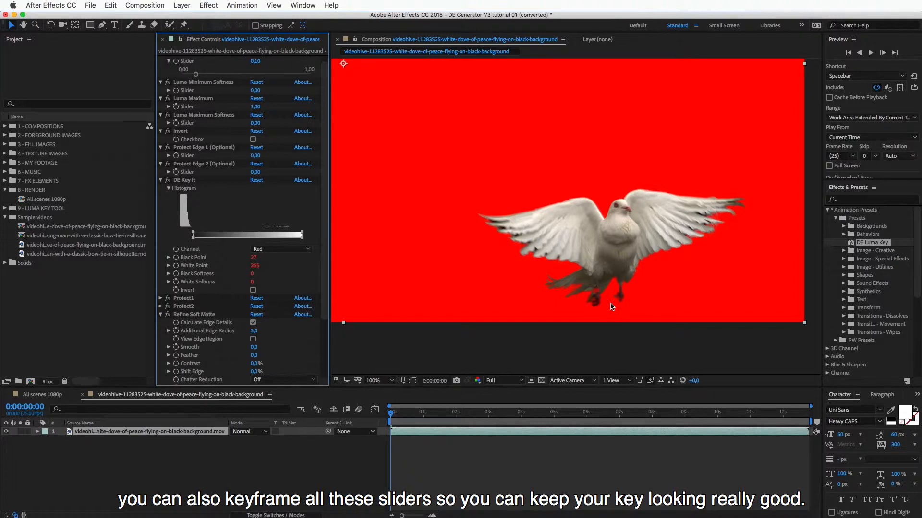
mouse_move(492, 354)
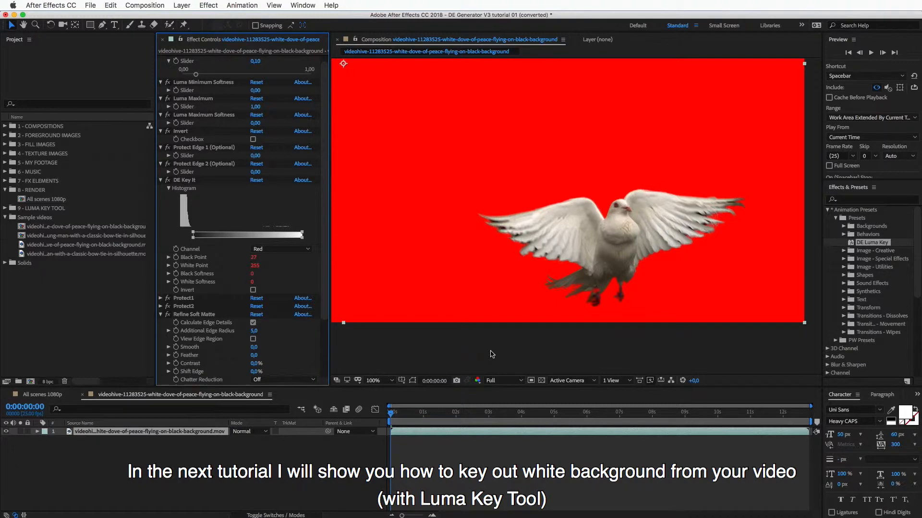
mouse_move(491, 347)
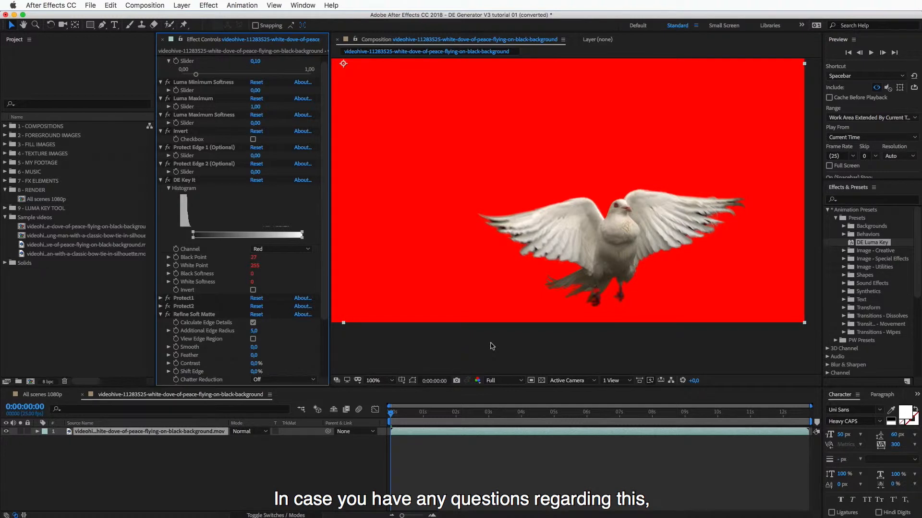
mouse_move(506, 336)
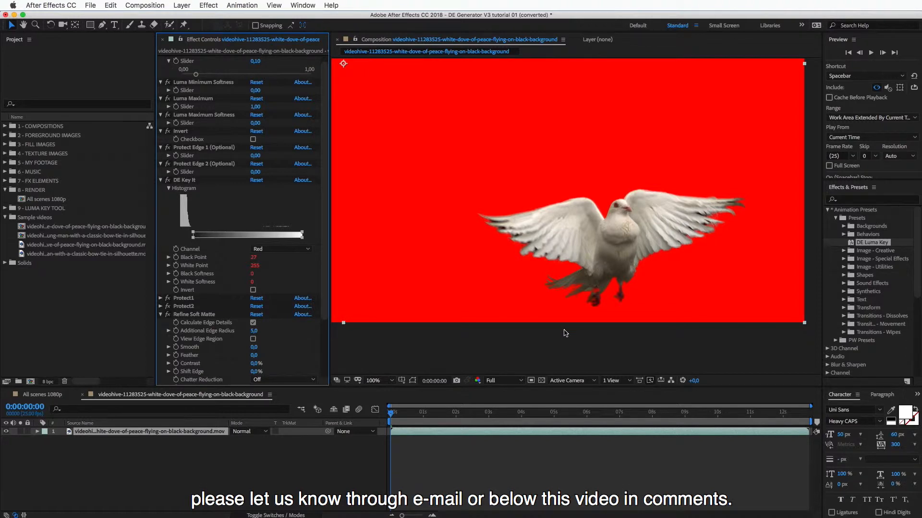
mouse_move(535, 329)
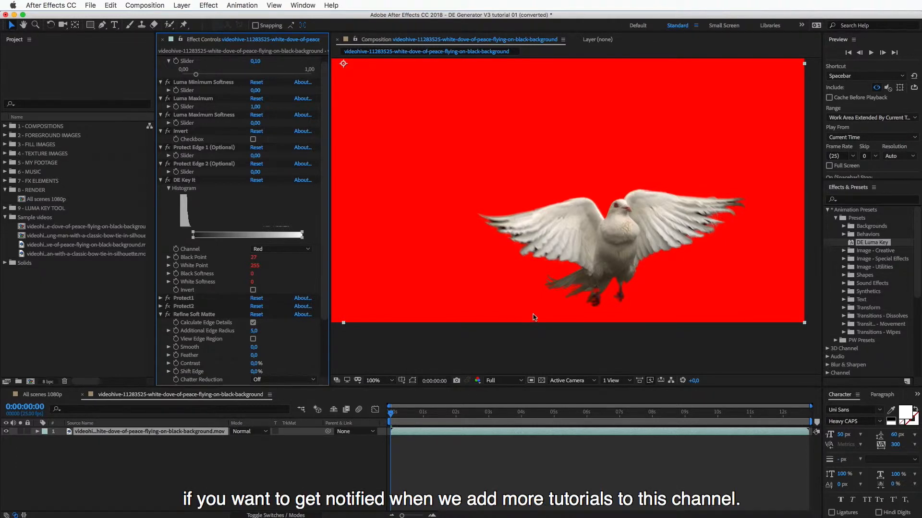
mouse_move(506, 331)
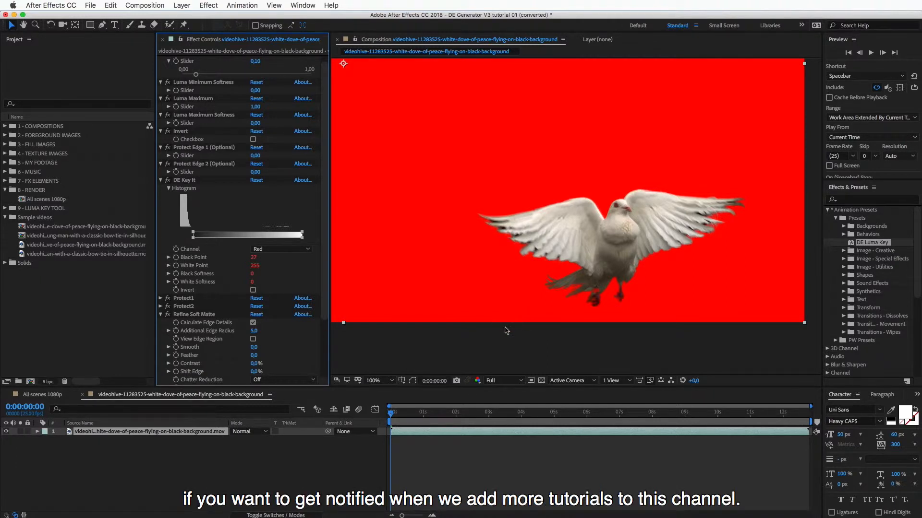
mouse_move(500, 333)
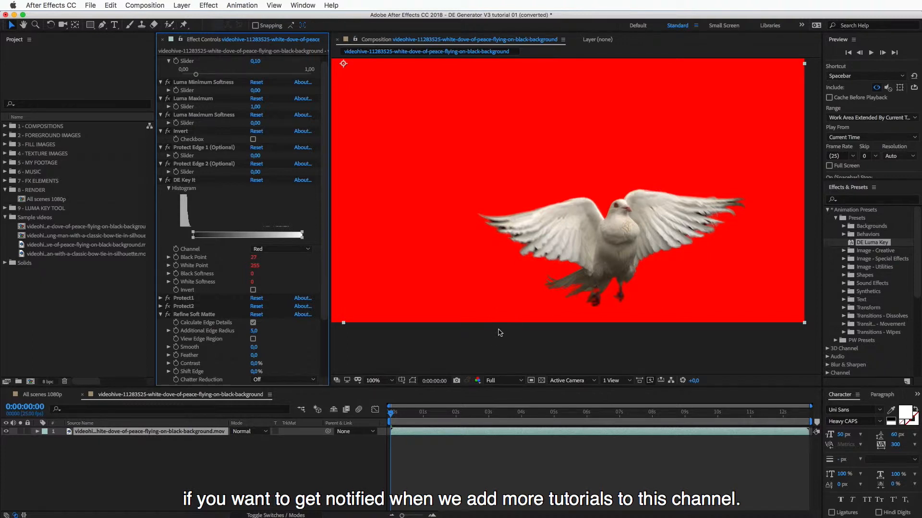